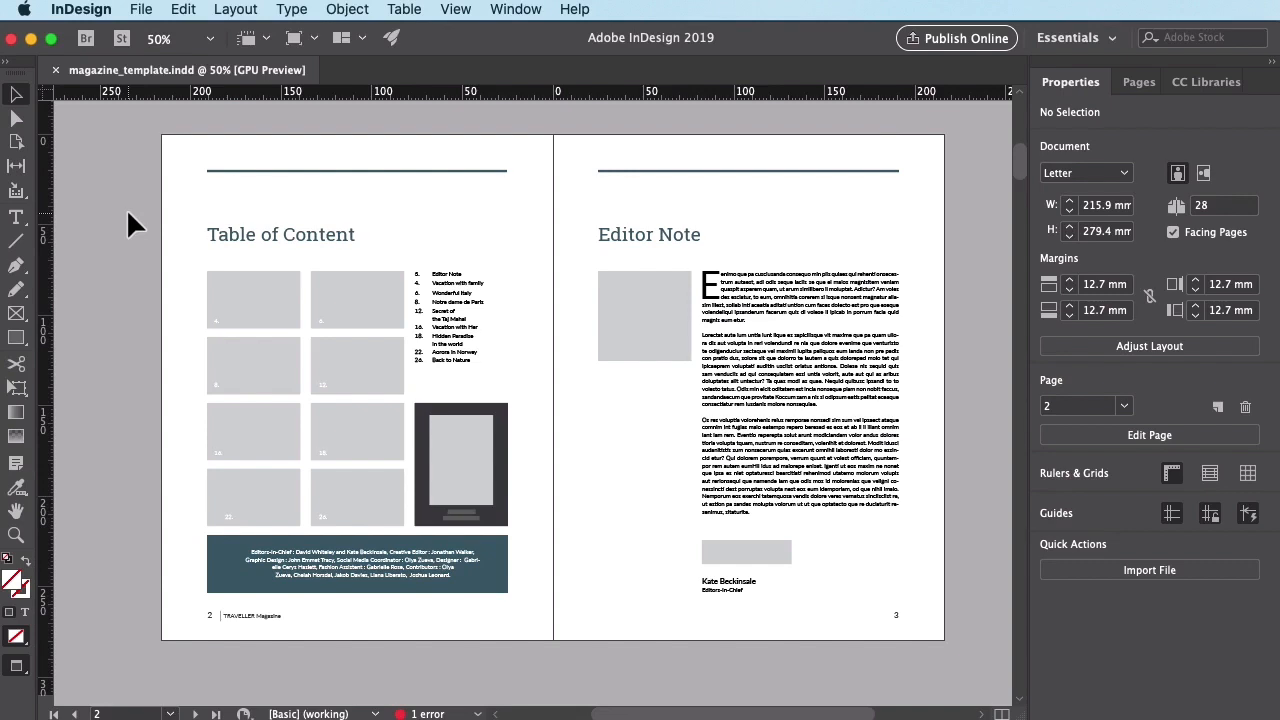
mouse_move(130, 213)
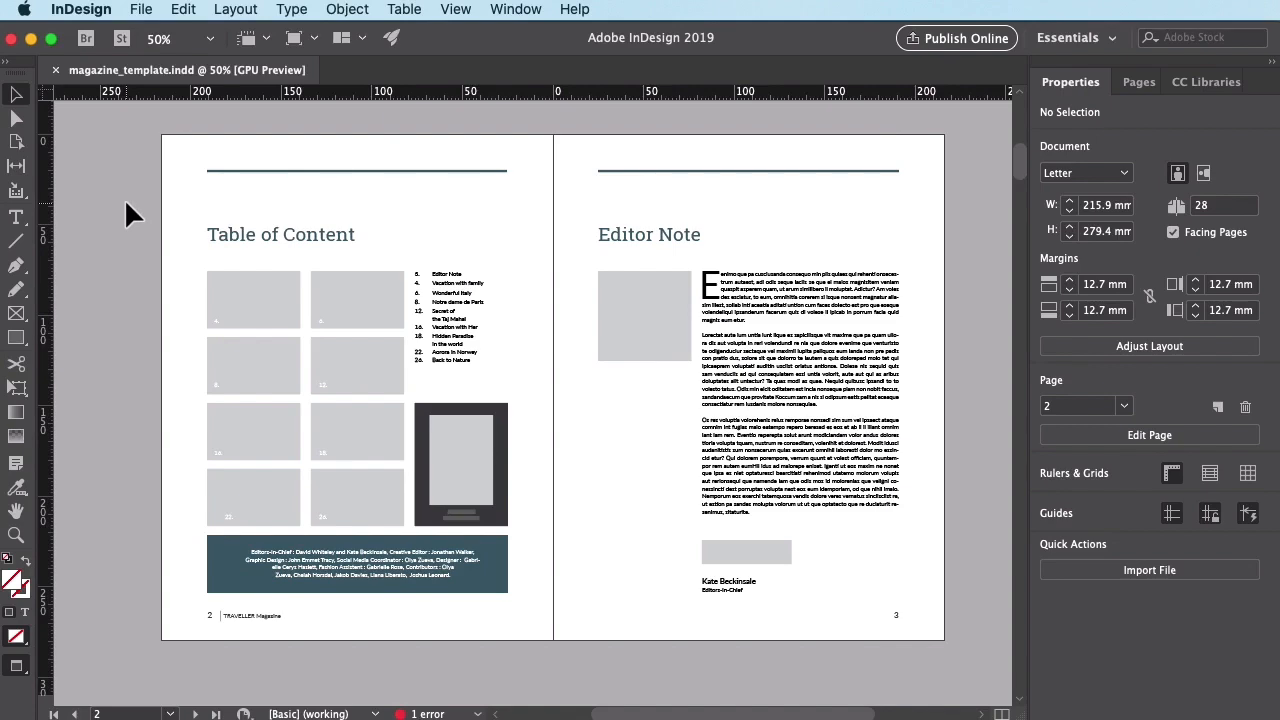
Scroll down to the 'Vacation with Family' spread on pages 4–5.
scroll(down, 3)
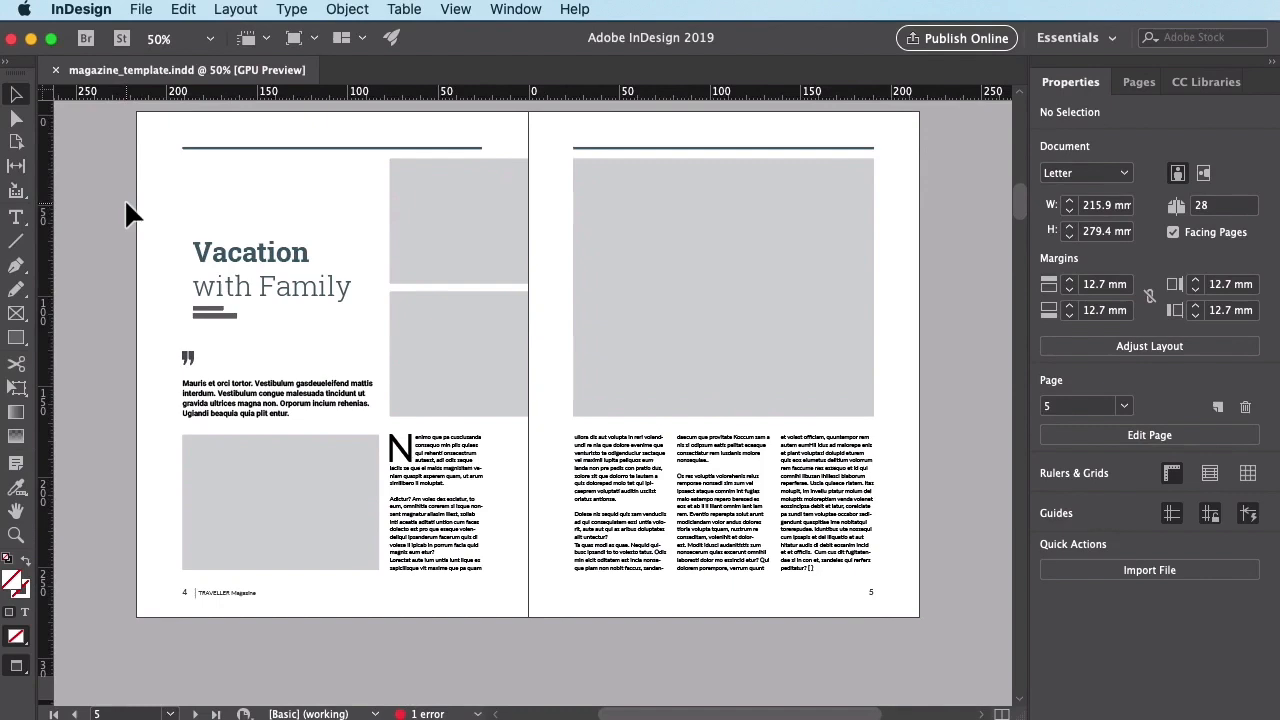
Choose File > Export to export as Adobe PDF (Print) to Documents.
click(141, 9)
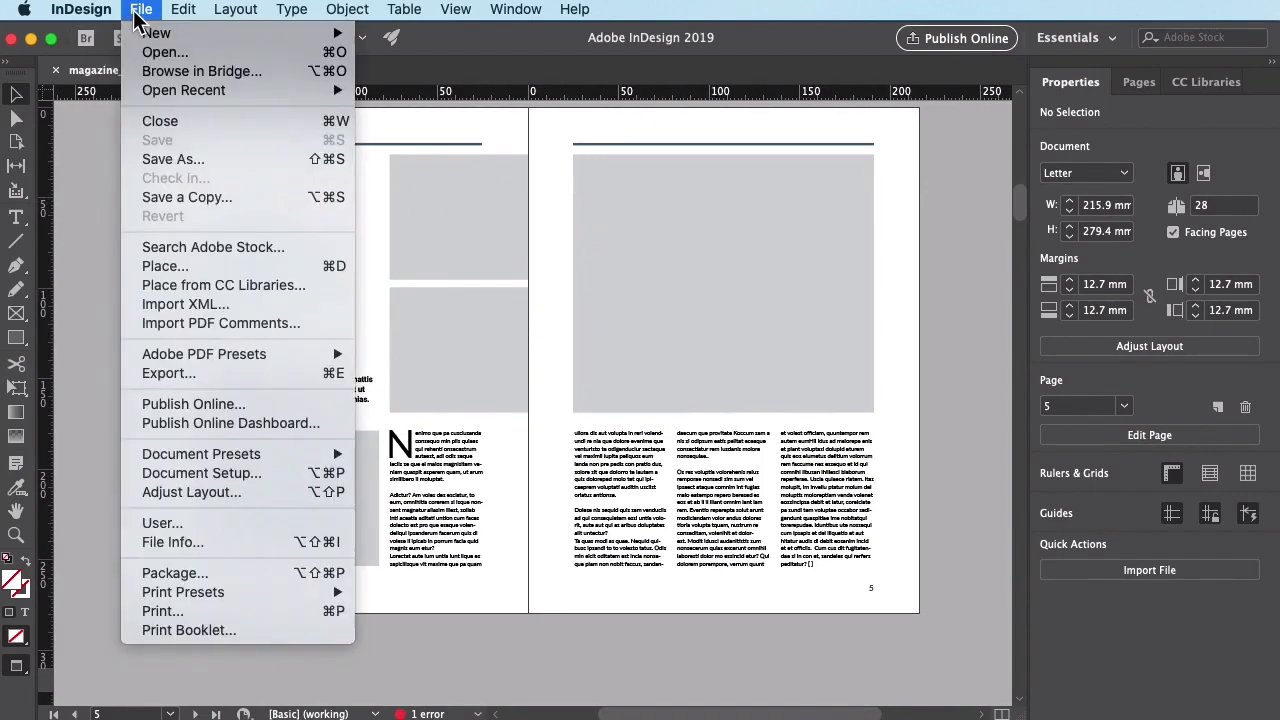
mouse_move(200, 385)
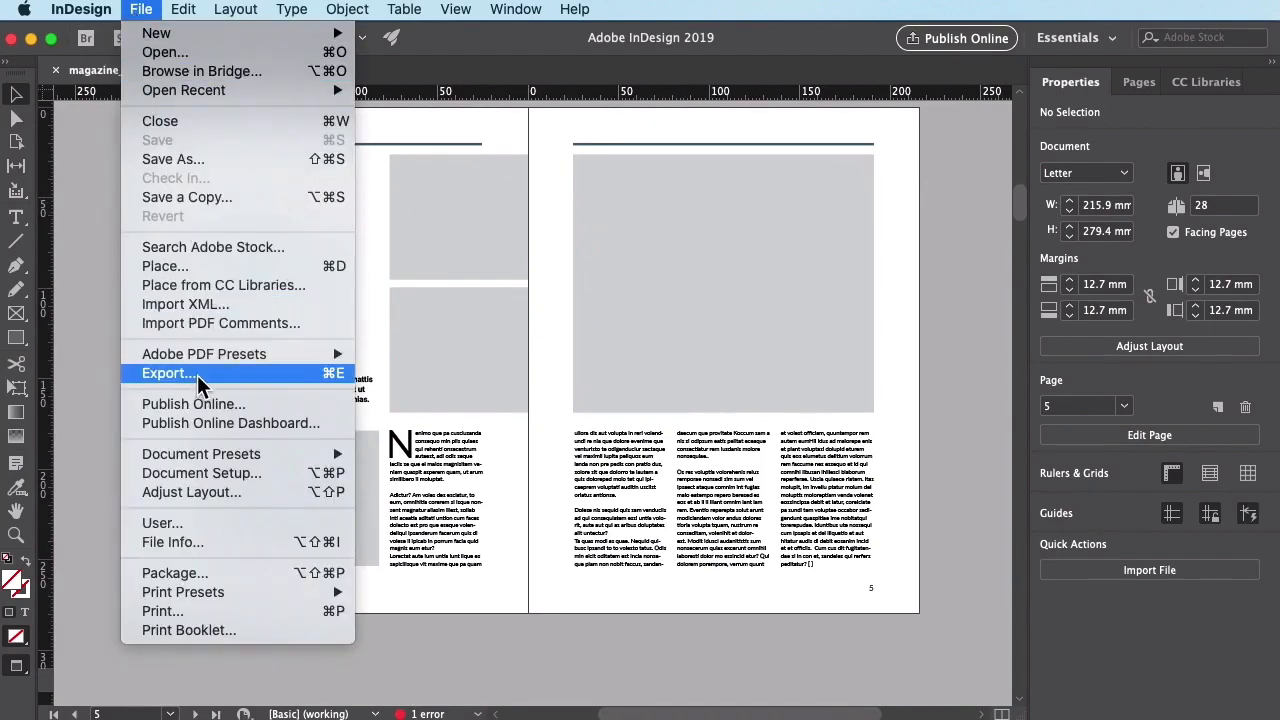
click(167, 373)
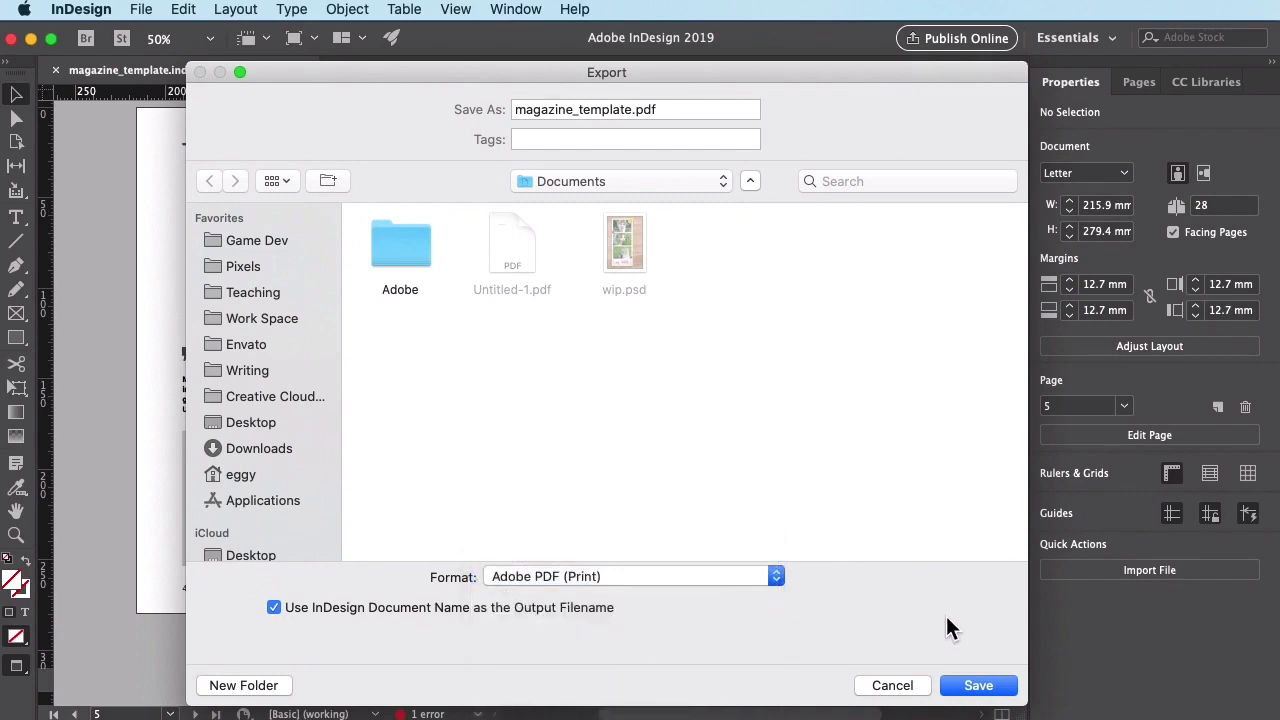
mouse_move(721, 649)
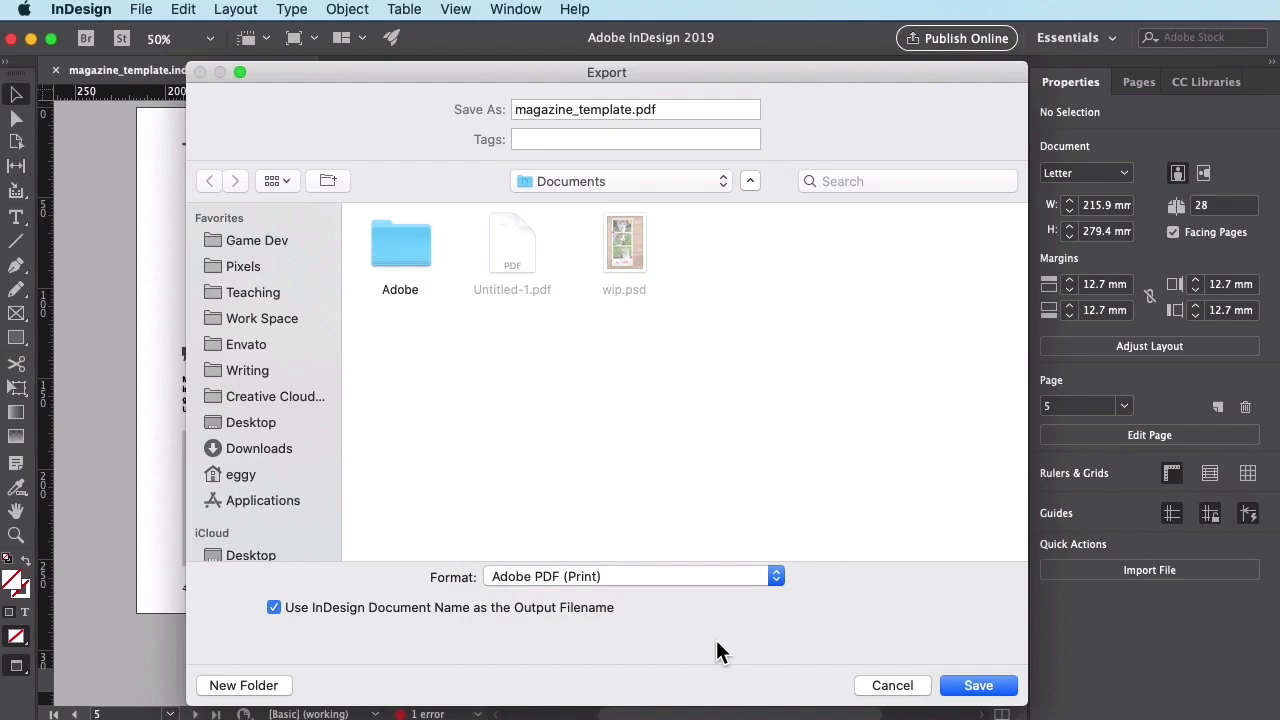
mouse_move(540, 510)
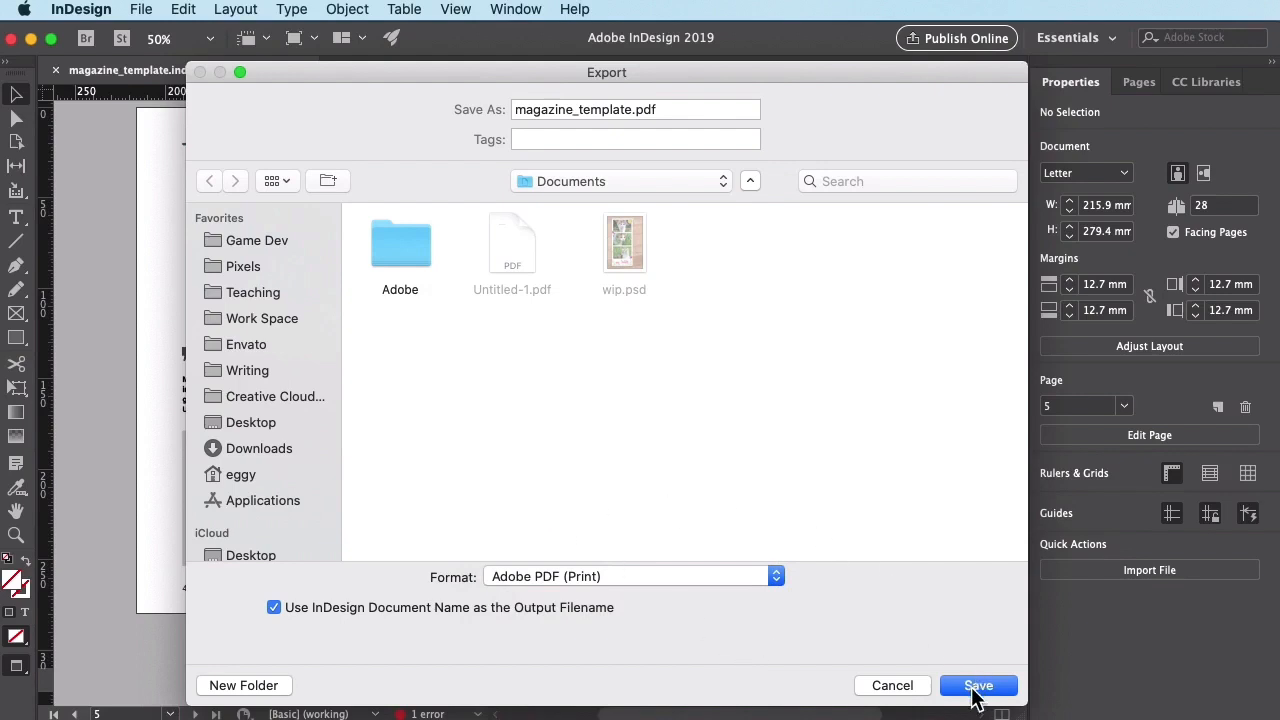
Save as magazine_template.pdf to reach the Export Adobe PDF options.
click(978, 685)
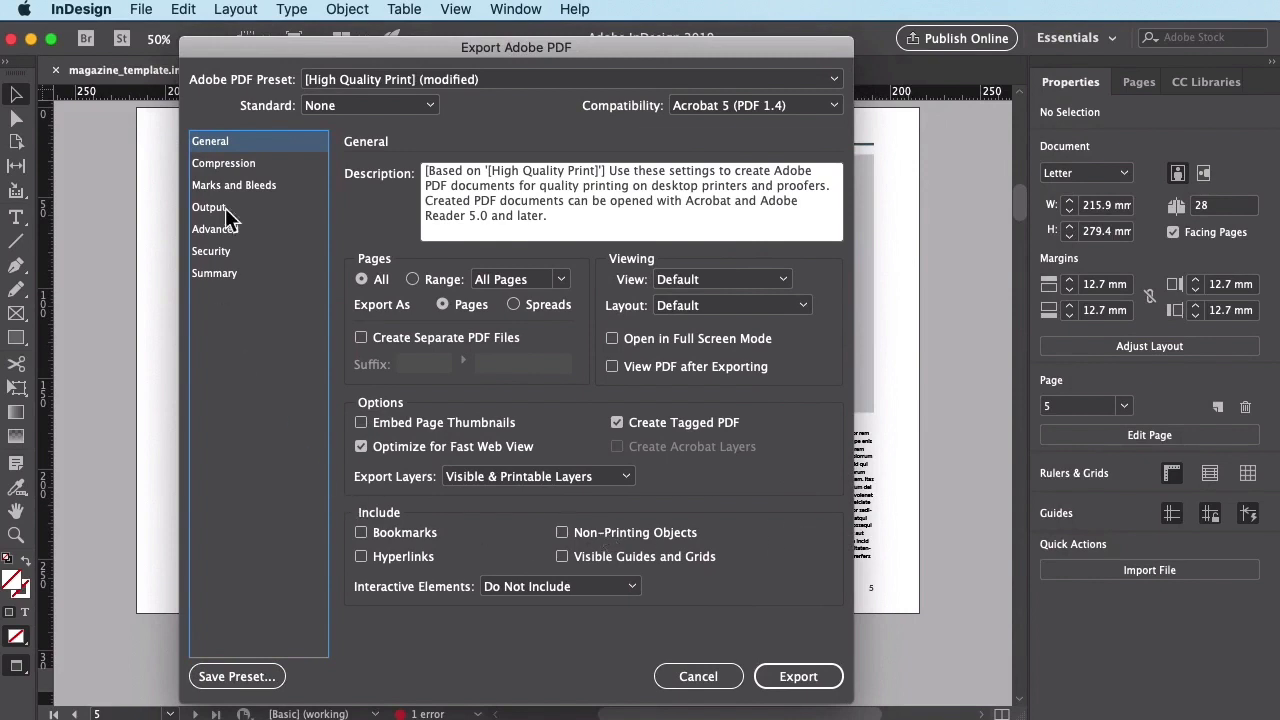
mouse_move(268, 410)
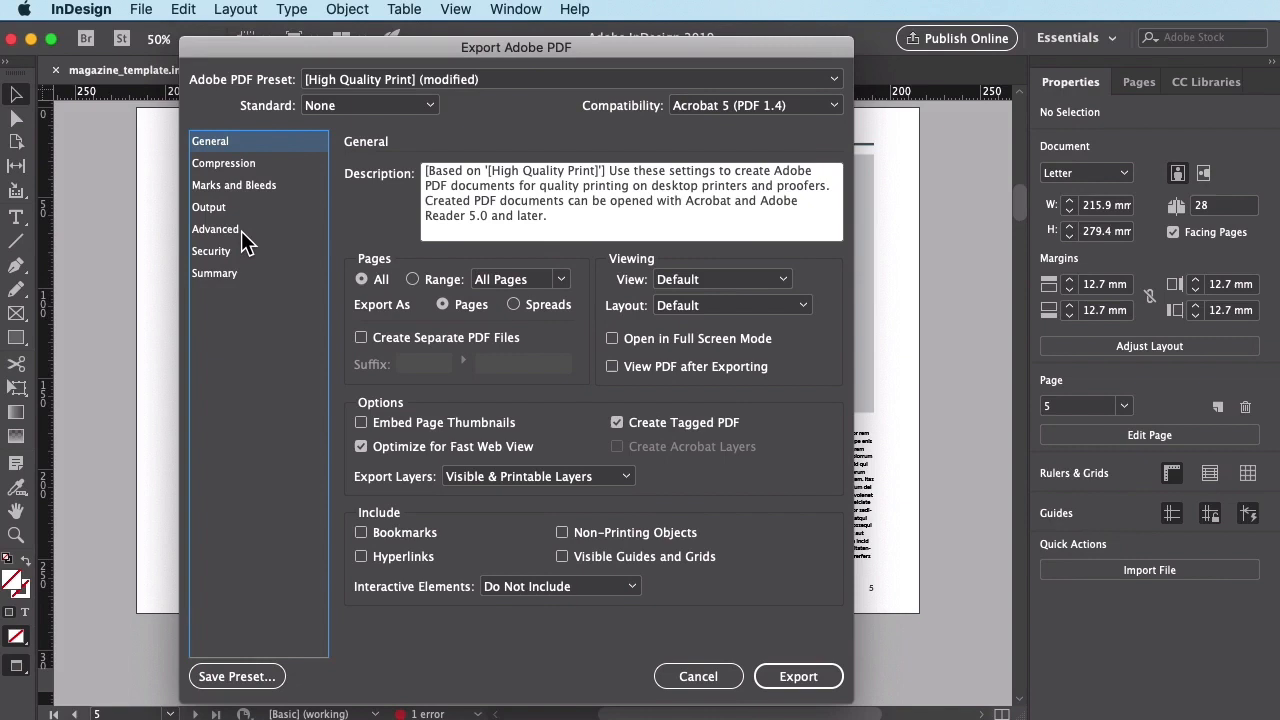
Show the Advanced category with font subsetting at 0%.
click(215, 228)
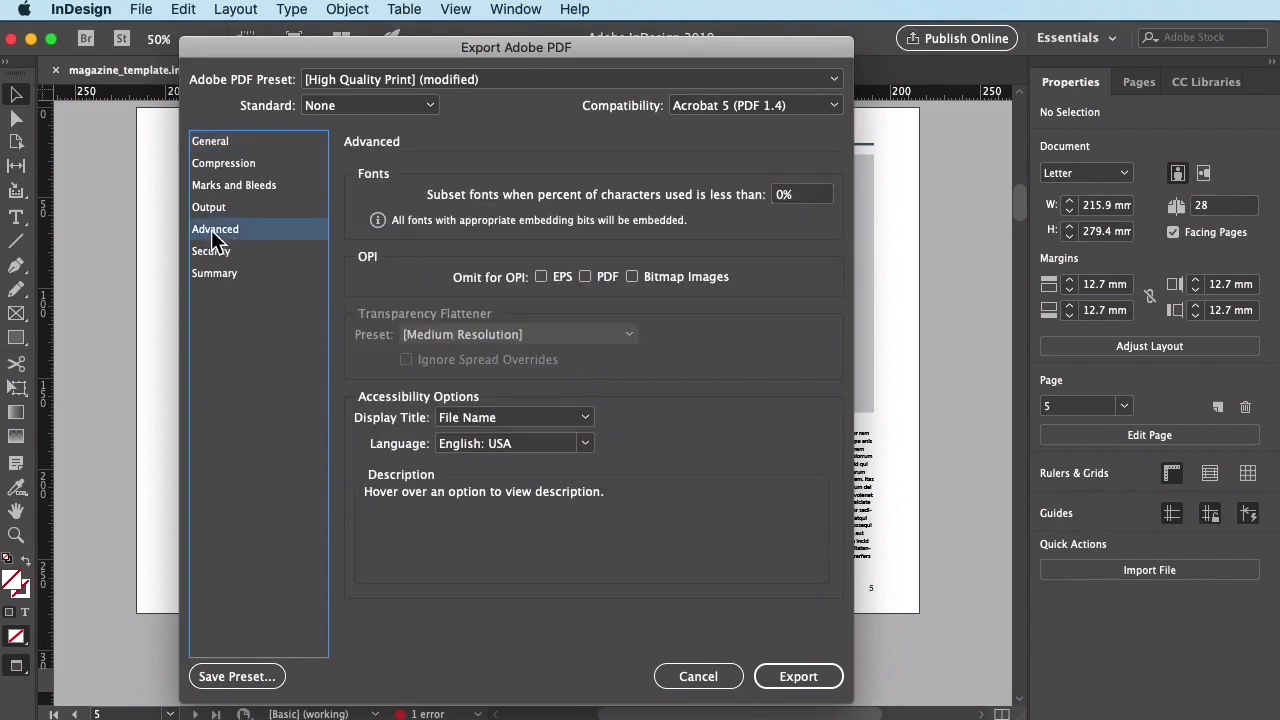
mouse_move(475, 253)
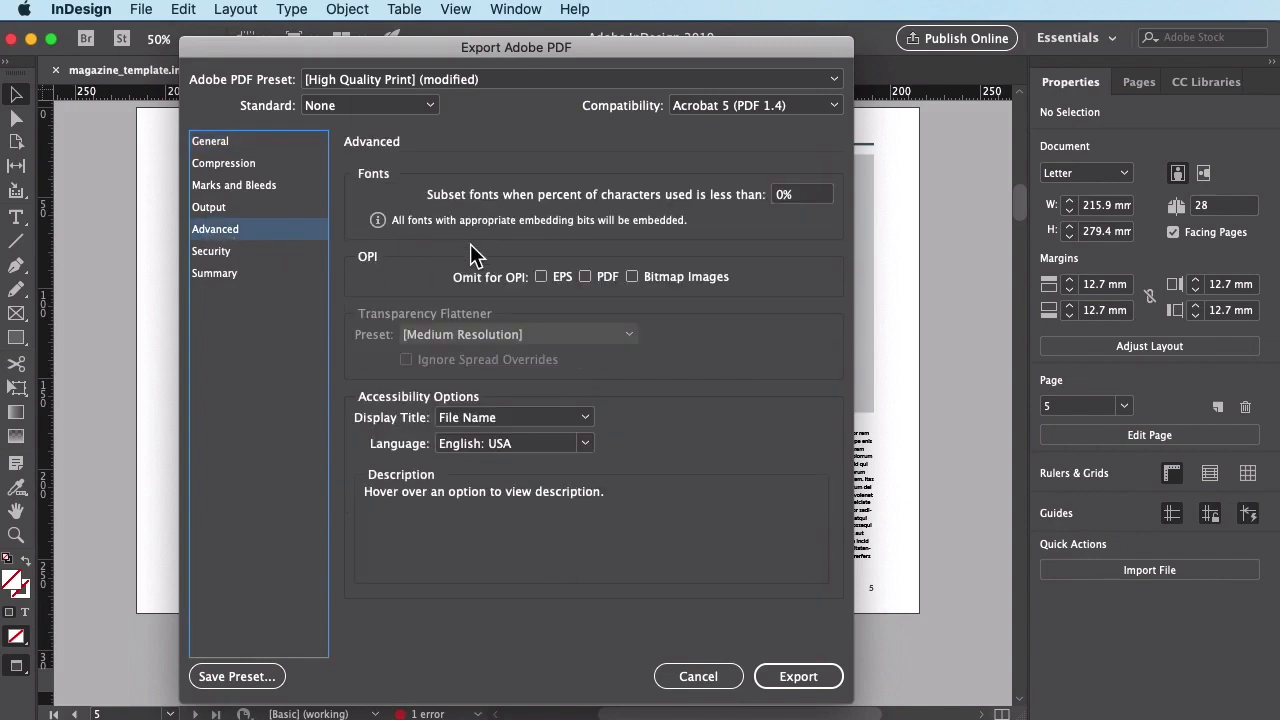
mouse_move(588, 258)
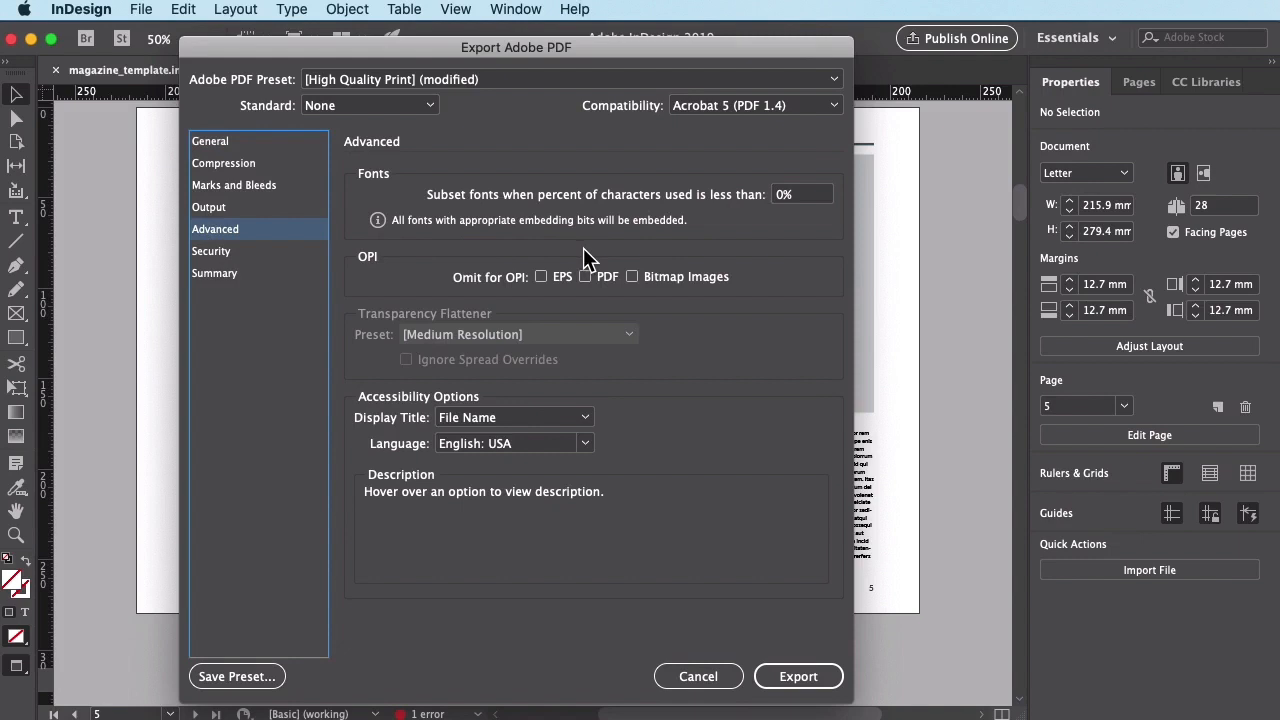
mouse_move(708, 217)
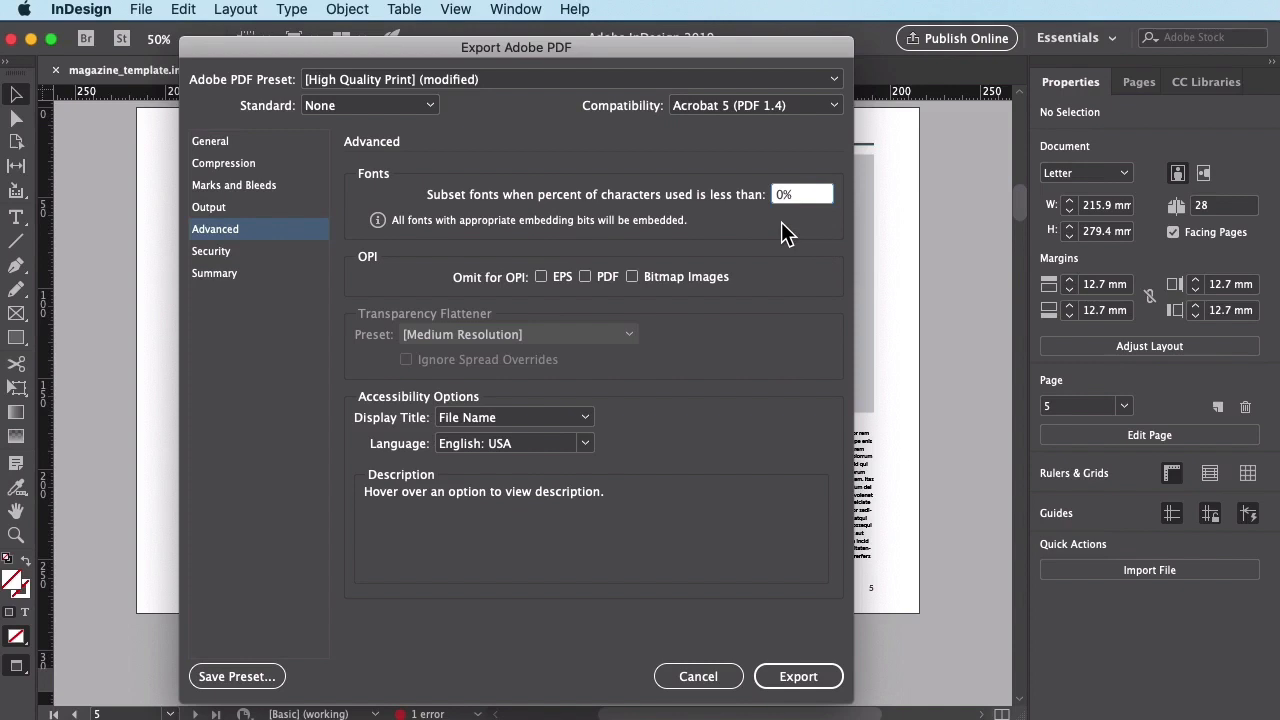
Export the PDF and dismiss the missing-links warning with OK.
click(798, 675)
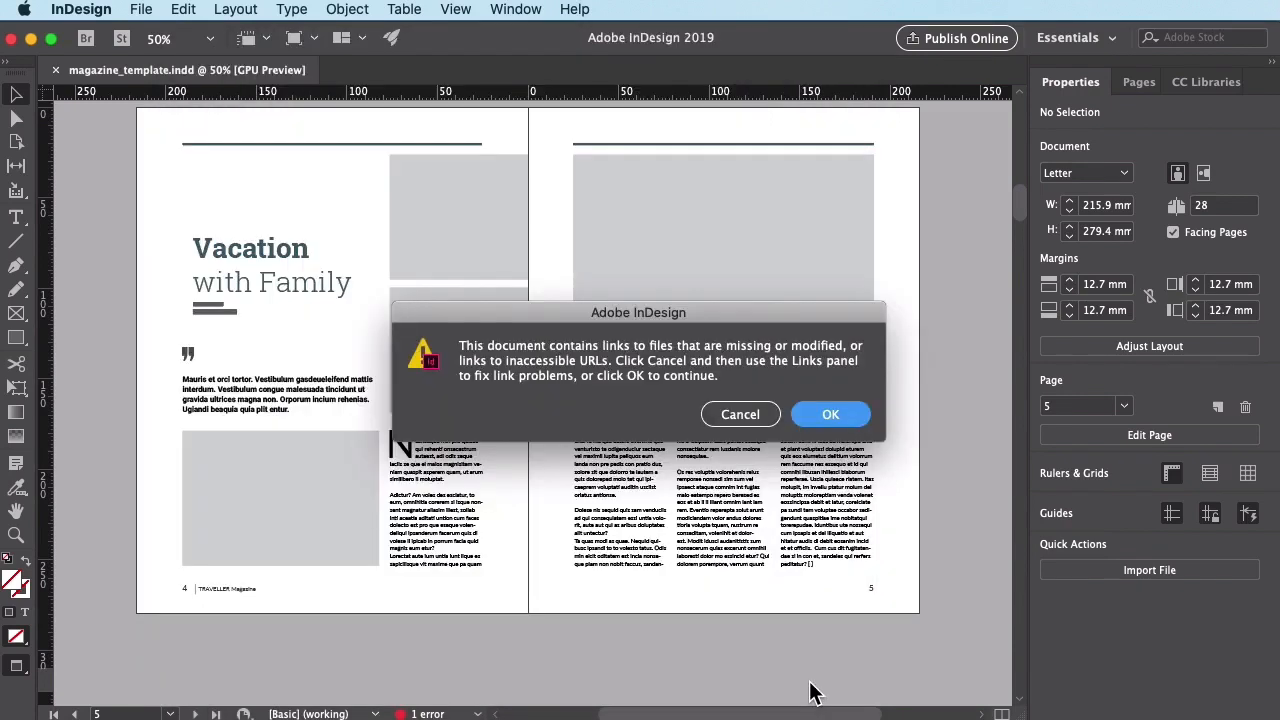
click(830, 414)
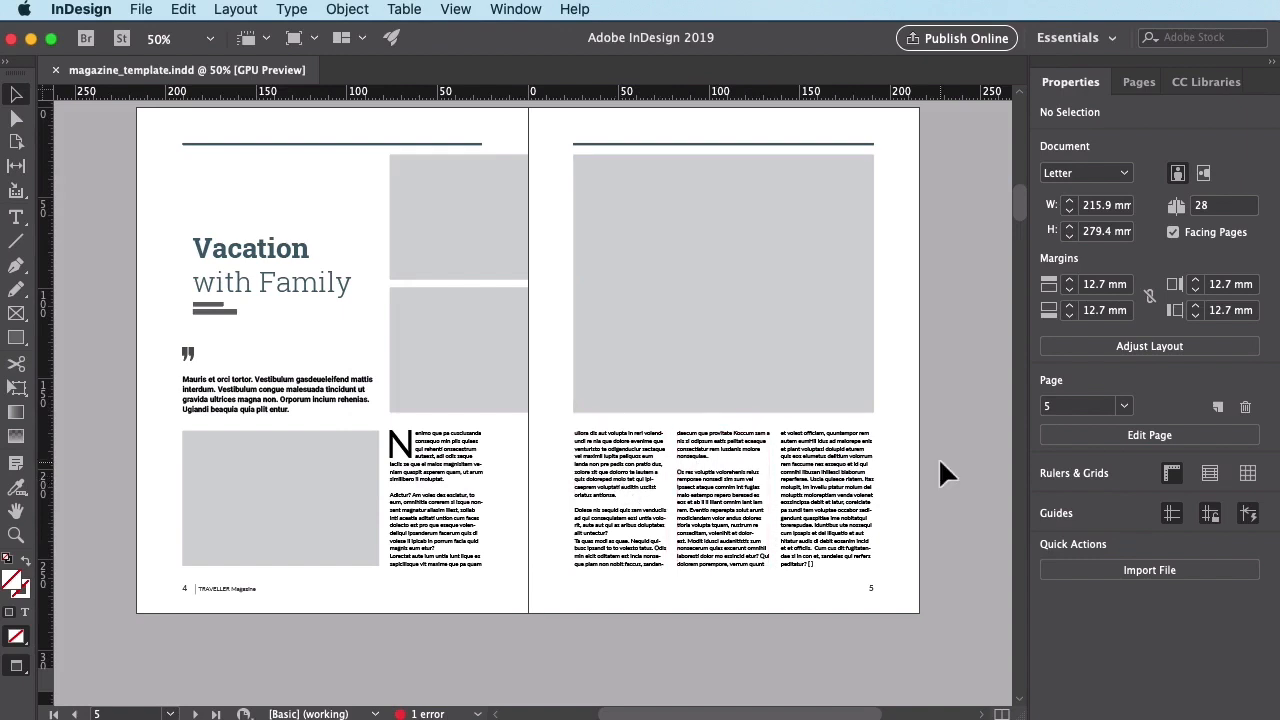
mouse_move(993, 460)
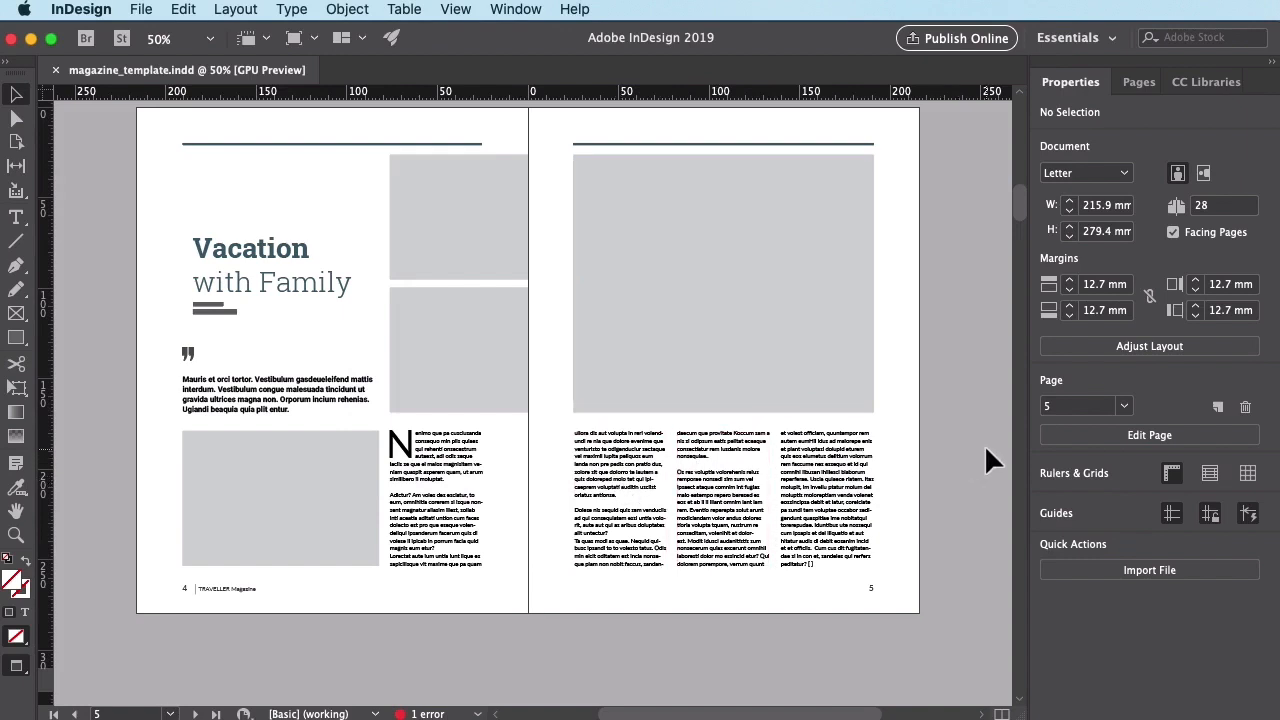